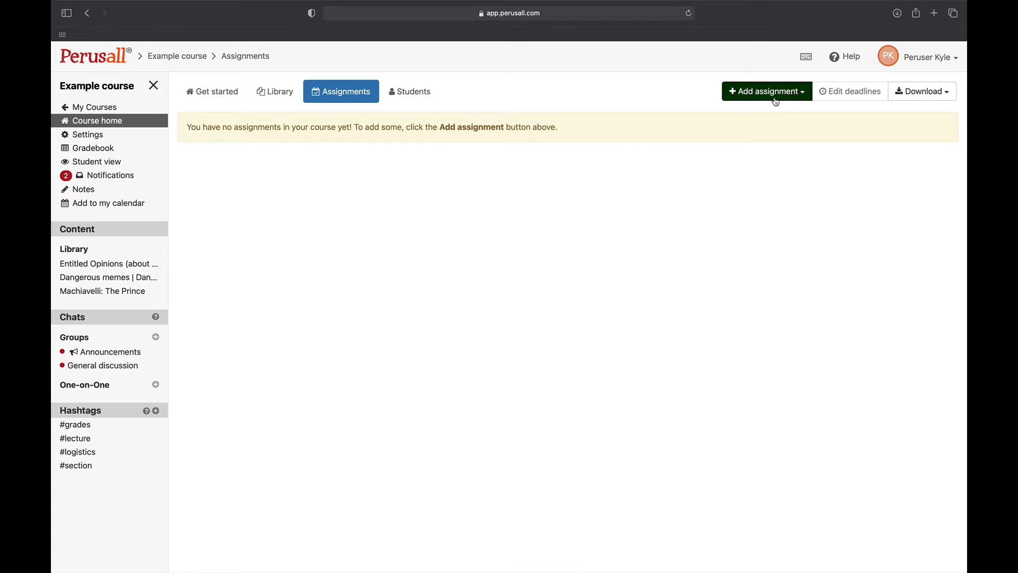
Step: Create a new assignment whose Part 1 is Machiavelli: The Prince, from Cover through Title page
click(766, 90)
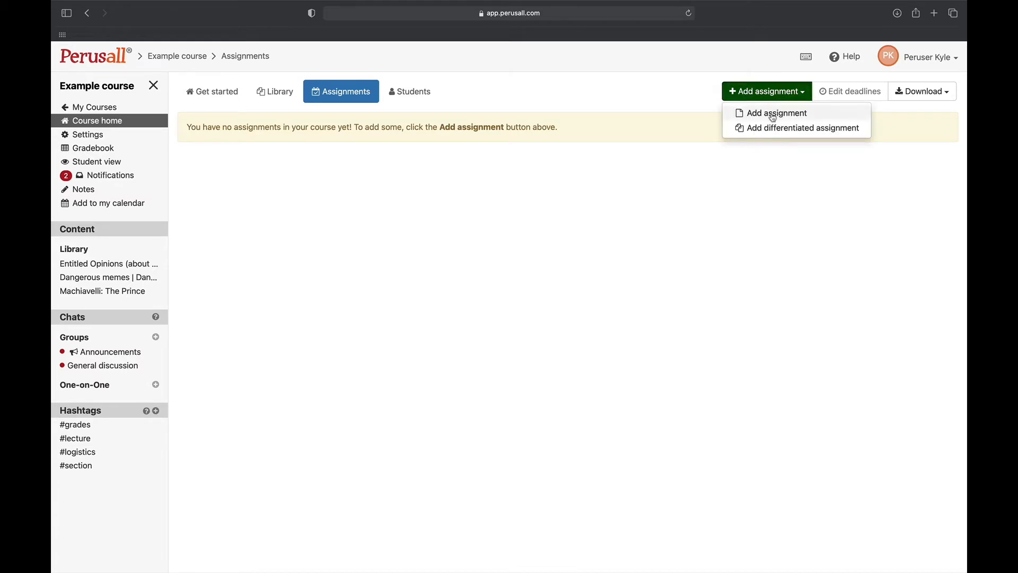
click(776, 113)
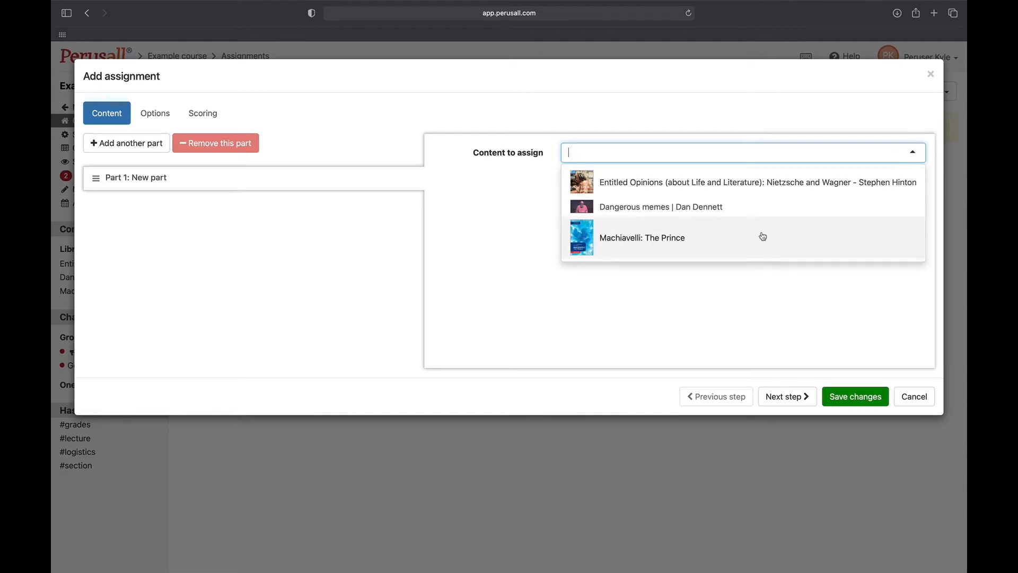
click(641, 237)
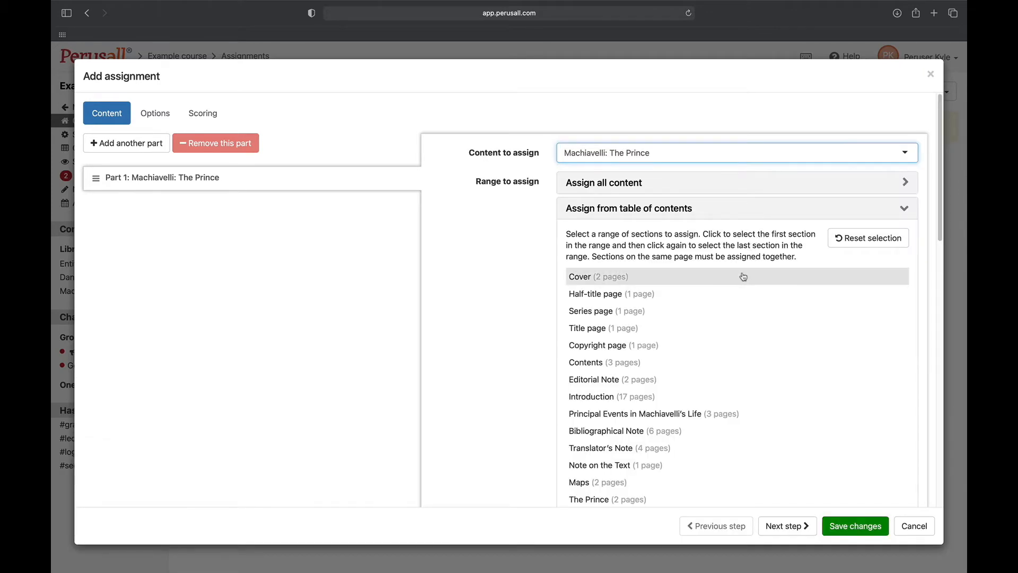
click(587, 328)
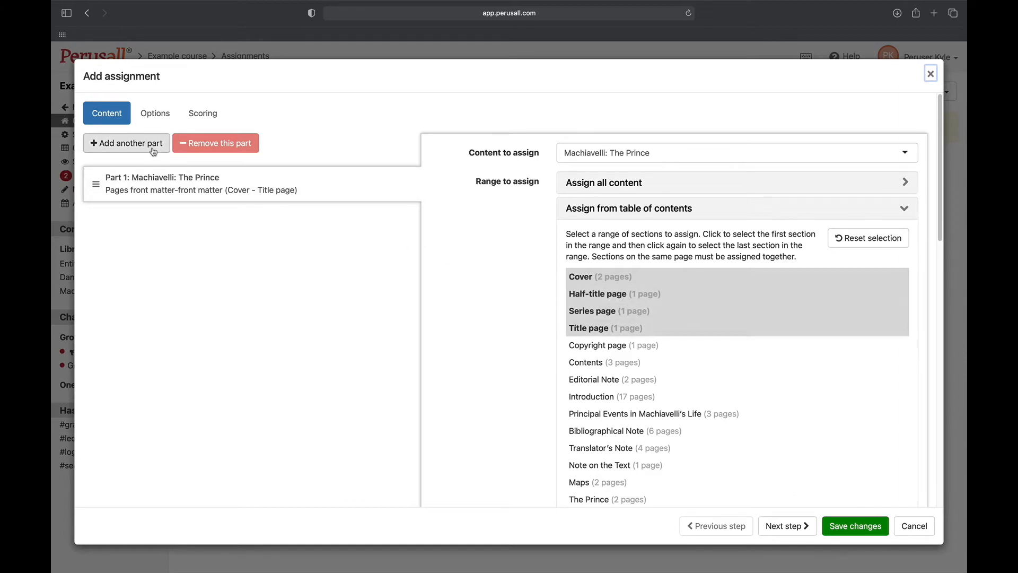
Step: Add Part 2: the Dangerous memes | Dan Dennett video
click(127, 143)
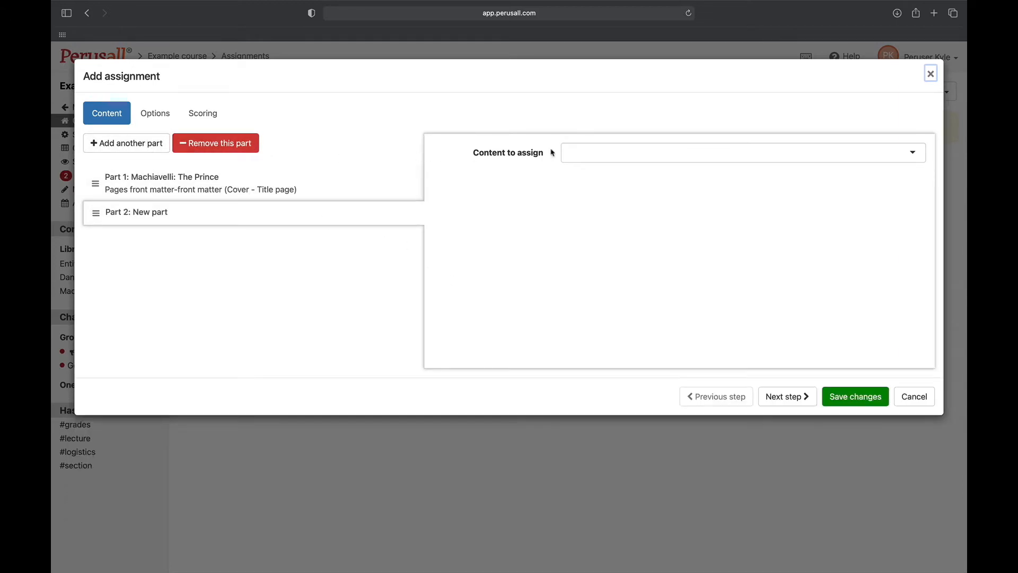
click(740, 152)
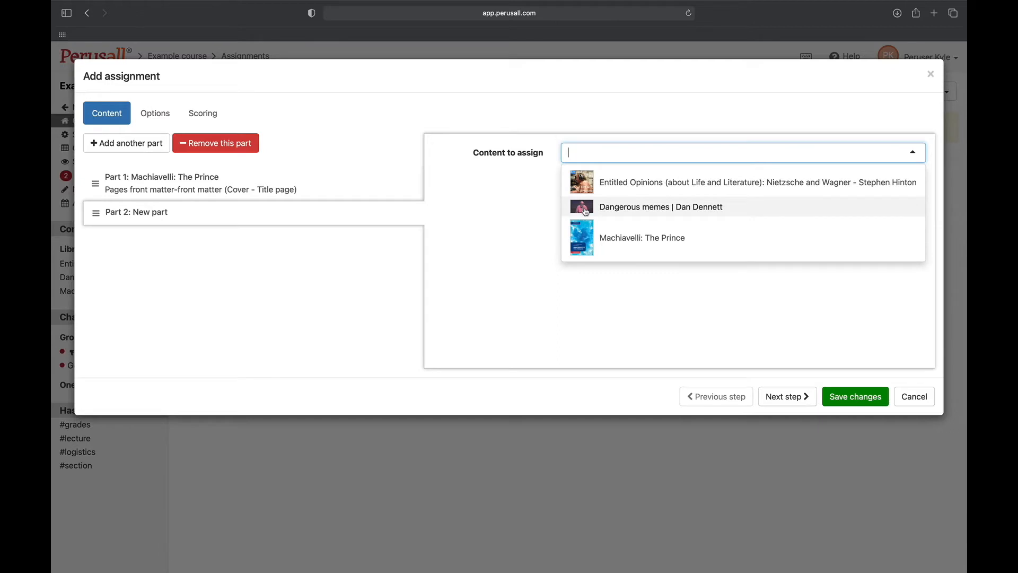
click(660, 206)
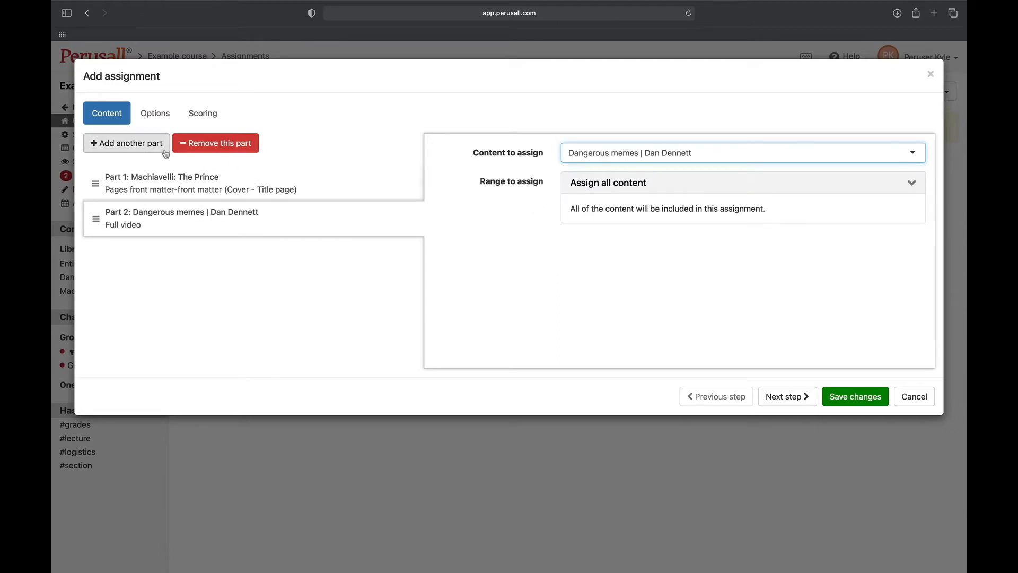
Step: Add Part 3: the Entitled Opinions Nietzsche and Wagner podcast
click(126, 143)
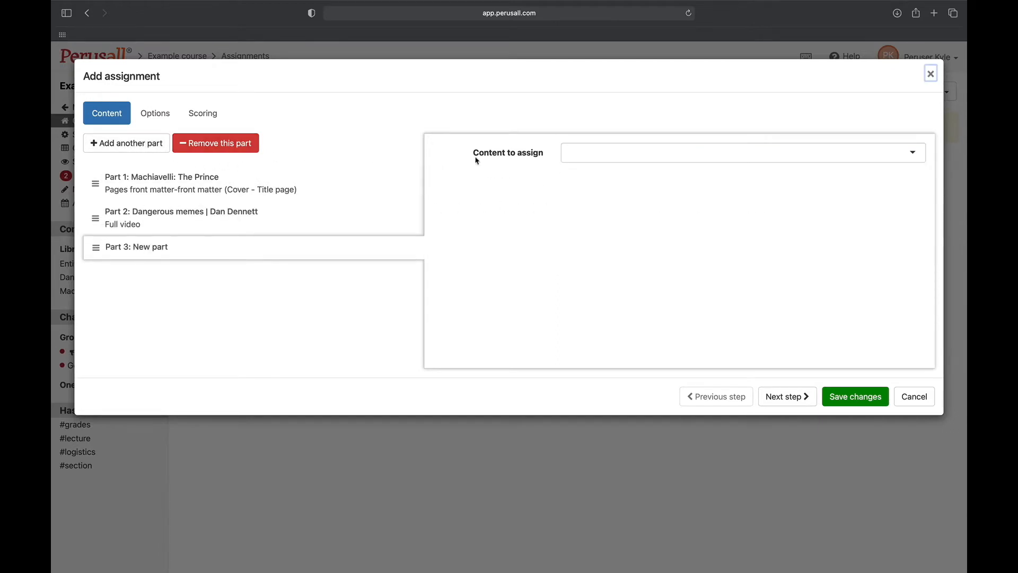
click(741, 152)
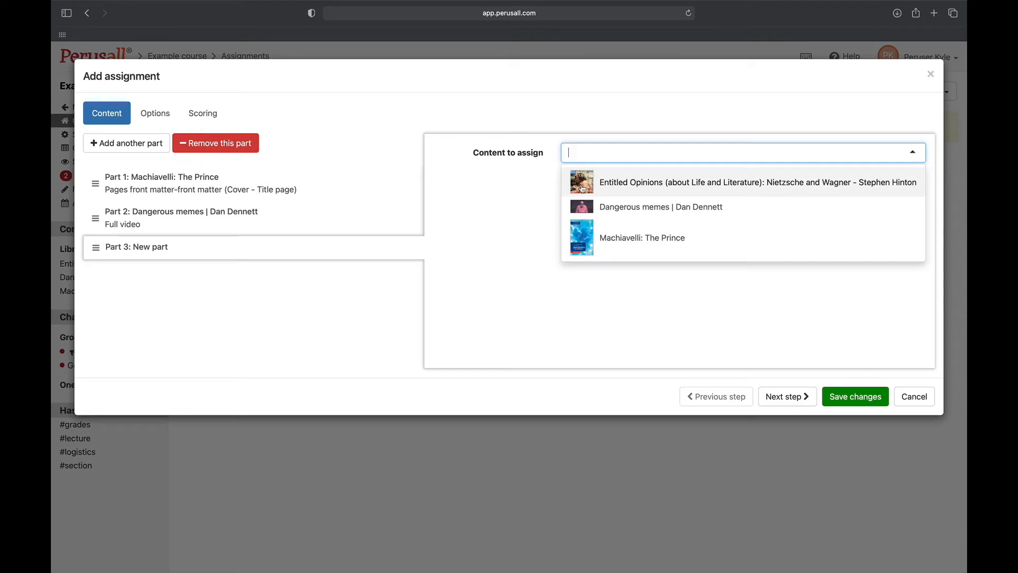
click(757, 182)
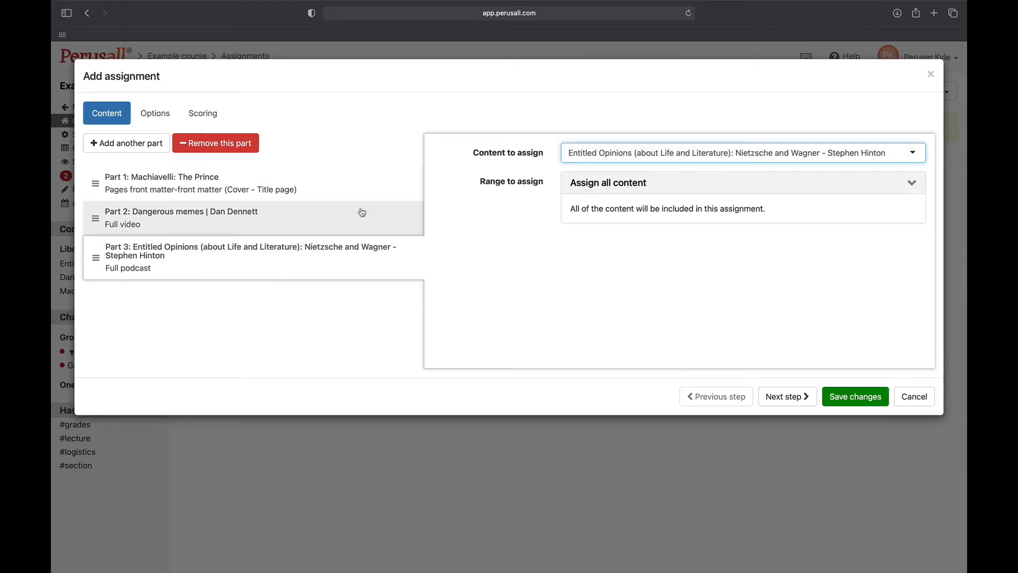
Step: Recheck Part 1's Cover-to-Title page range and save the three-part assignment
click(162, 183)
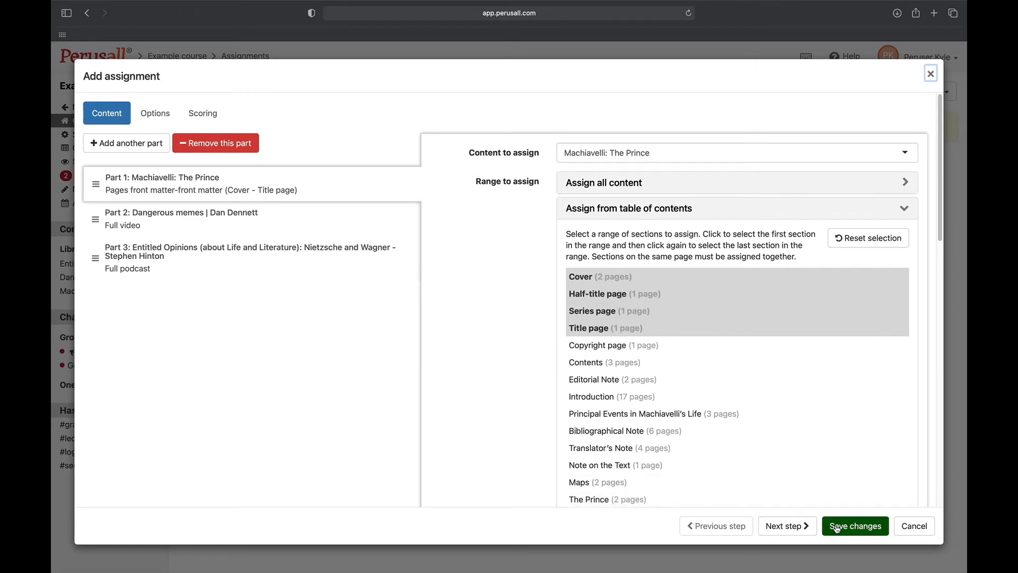
click(854, 526)
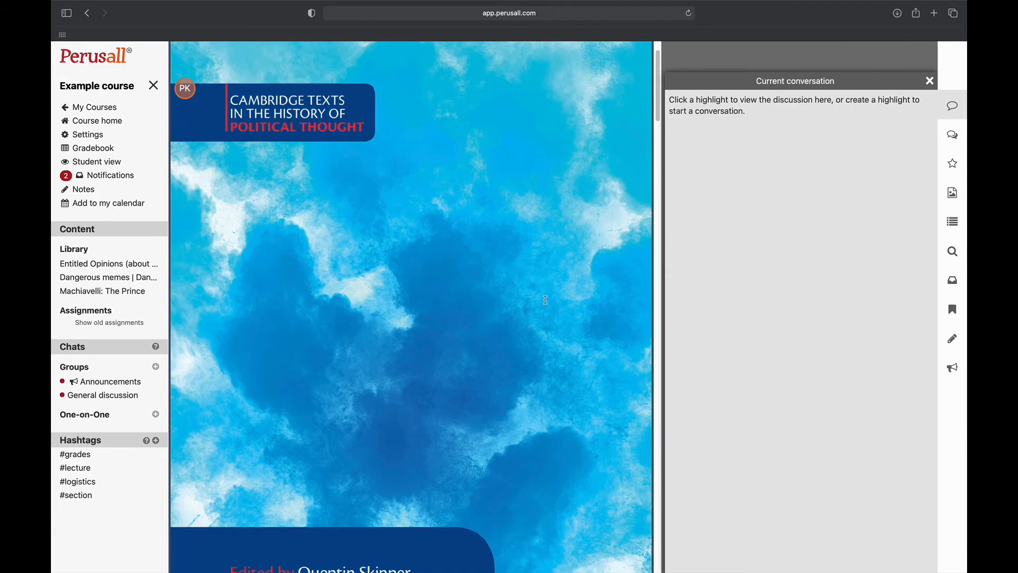
Step: Scroll past The Prince pages in student view to the Dan Dennett video part
scroll(down, 3)
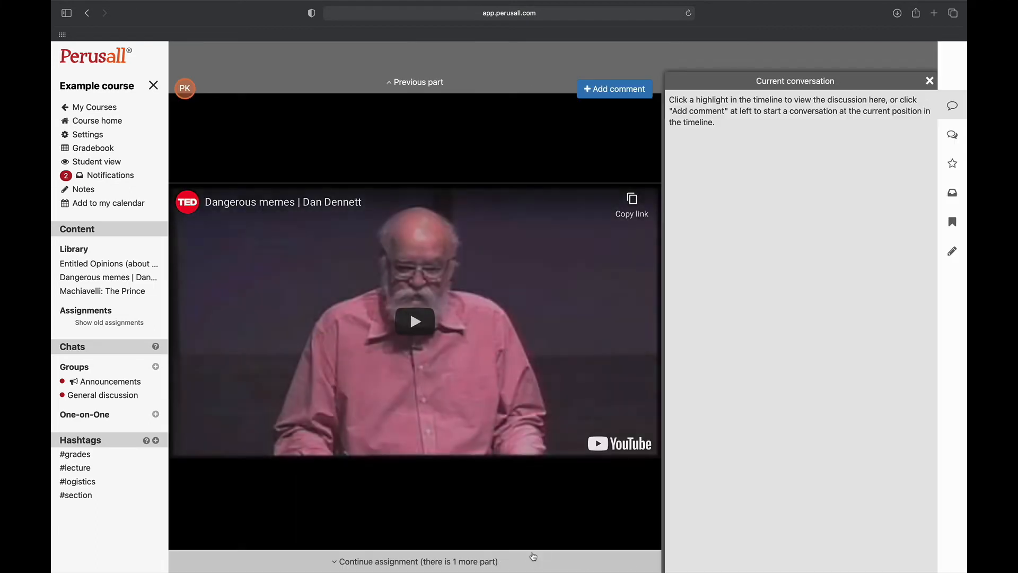
click(414, 321)
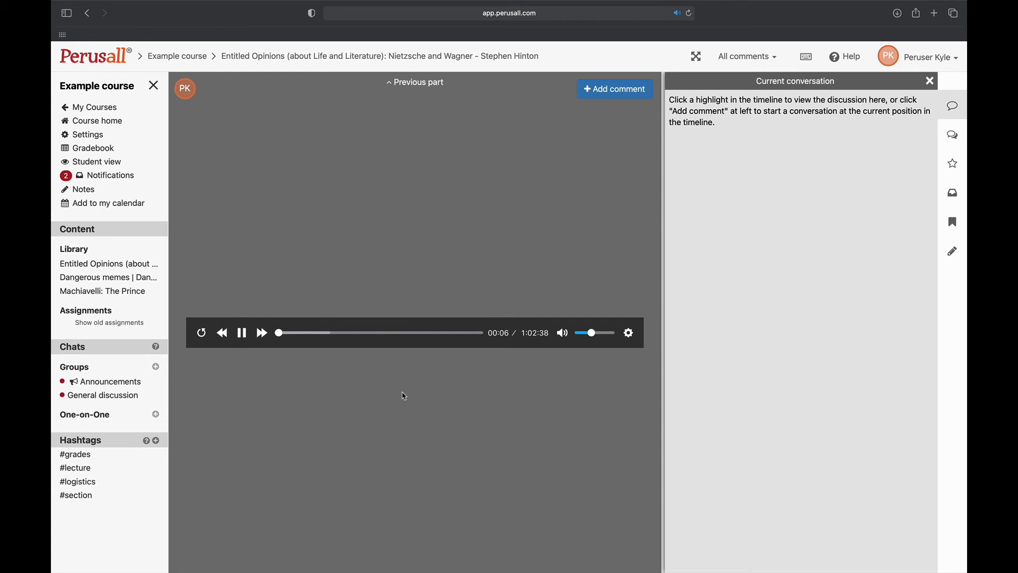
mouse_move(582, 131)
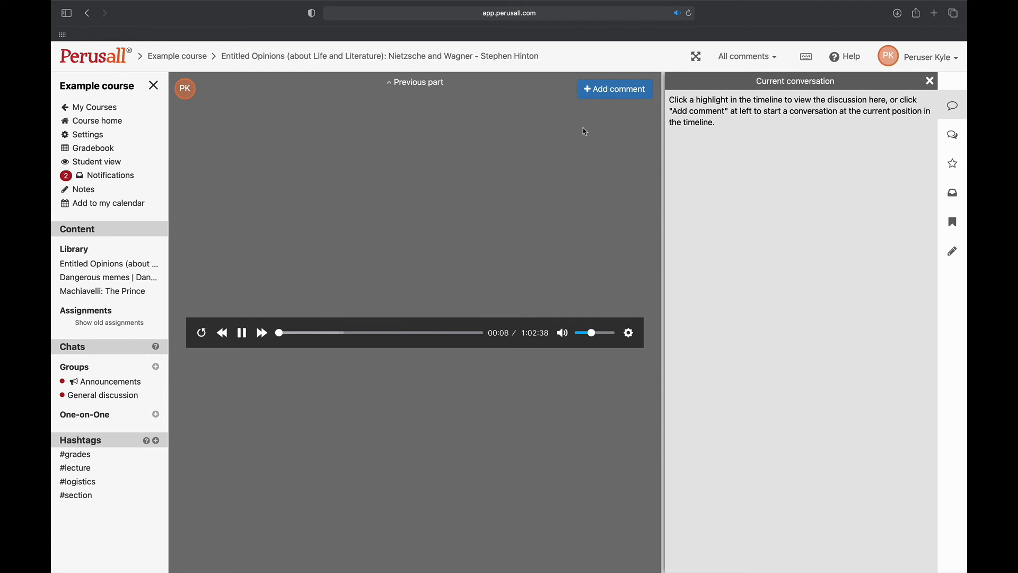